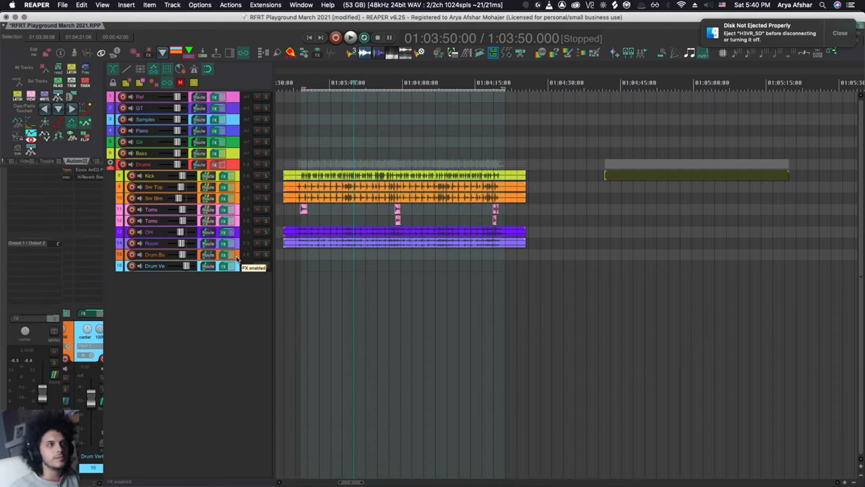
Show the Drum Bus Comp track's routing with its receives from the drum tracks.
click(207, 255)
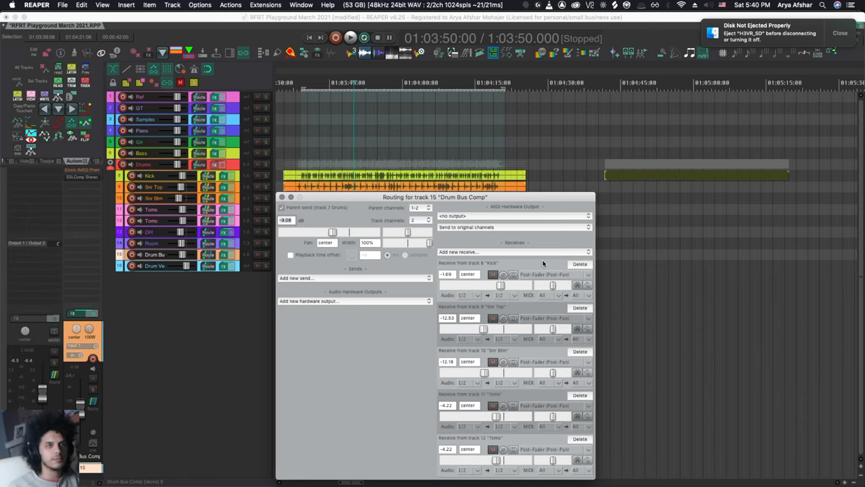
mouse_move(476, 374)
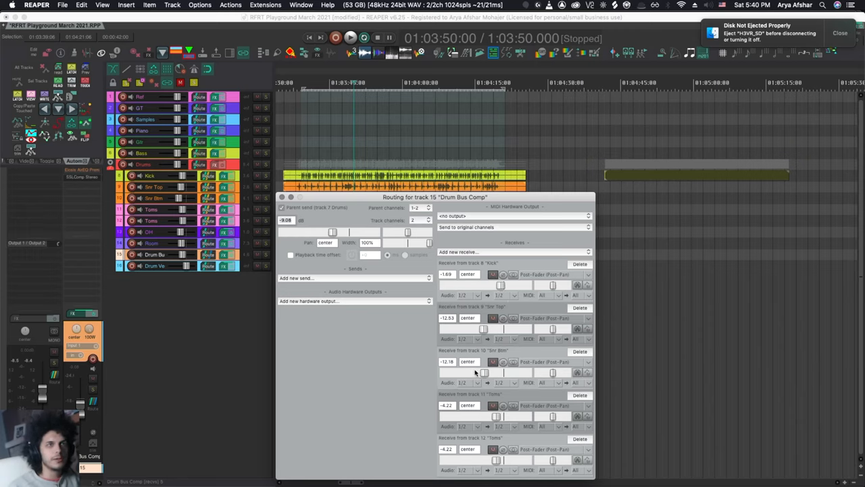
mouse_move(310, 213)
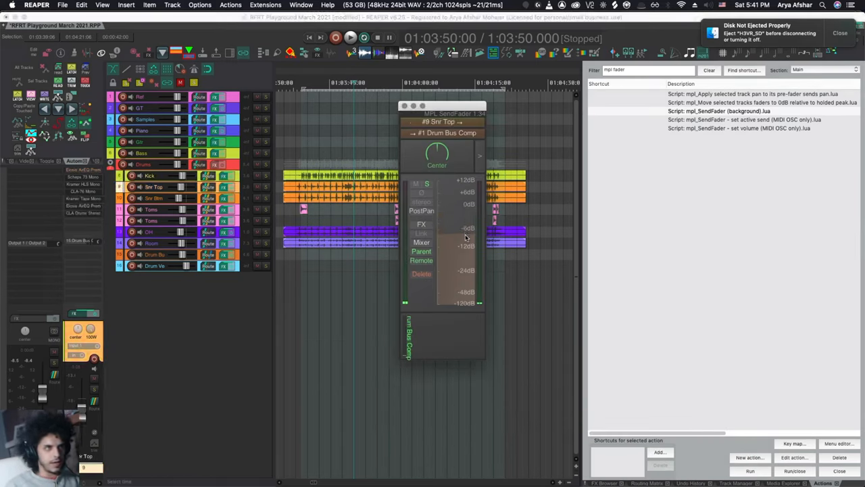
Run the mpl SendFader script from the filtered Actions list to show the Snr Top send fader.
click(741, 130)
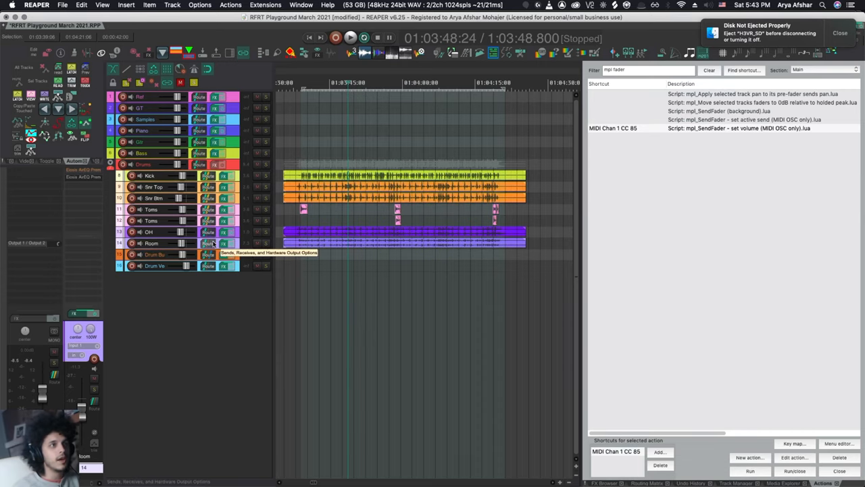
Run 'Custom: Create Send Shells for Selected tracks' on the selected drum tracks under Drum Verb.
click(208, 243)
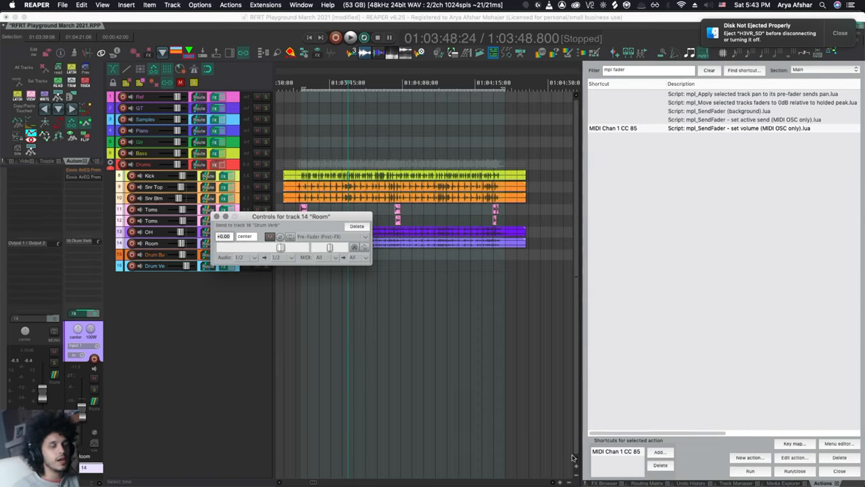
drag(291, 216, 471, 278)
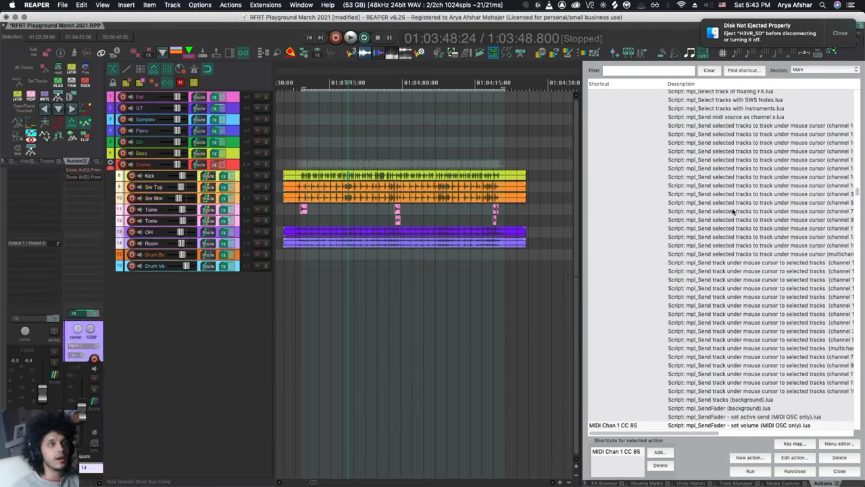
text(send shell)
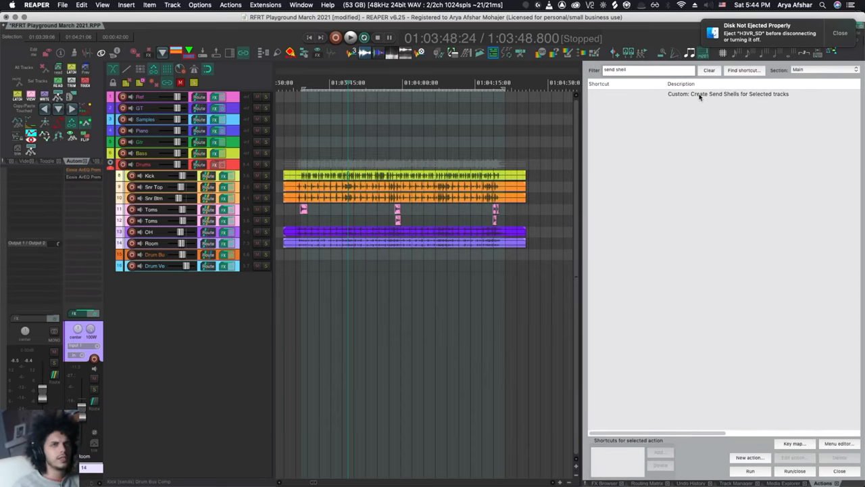
click(725, 95)
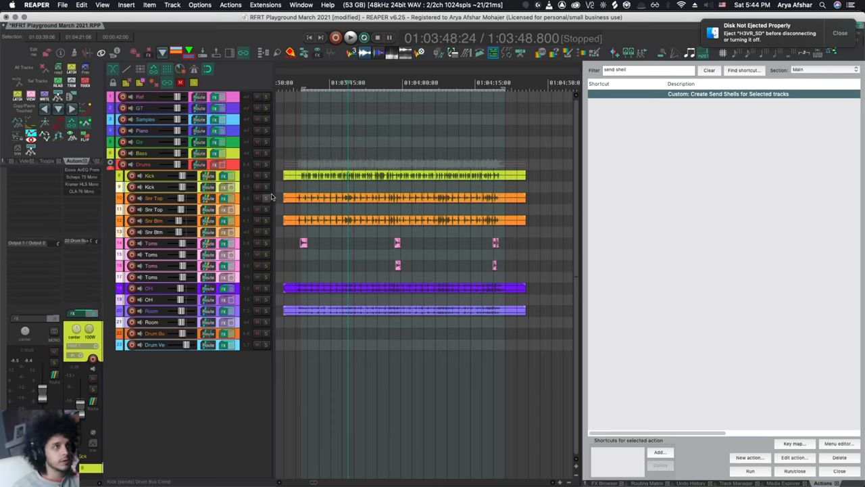
mouse_move(241, 190)
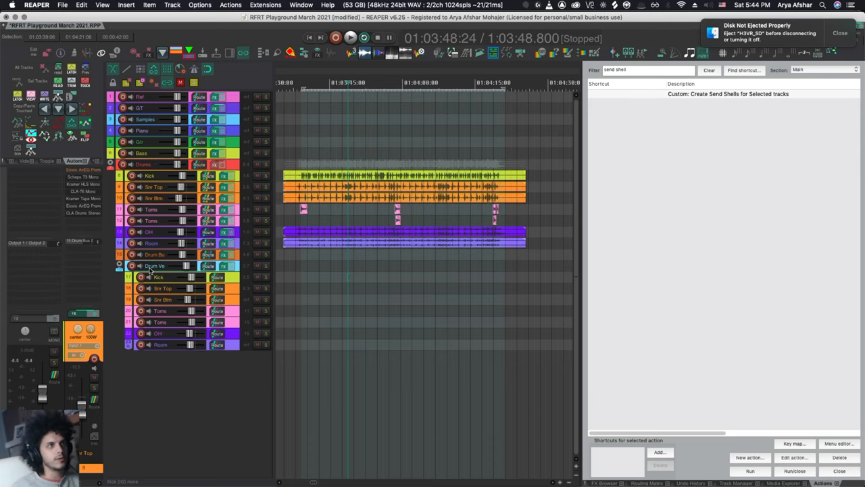
mouse_move(367, 310)
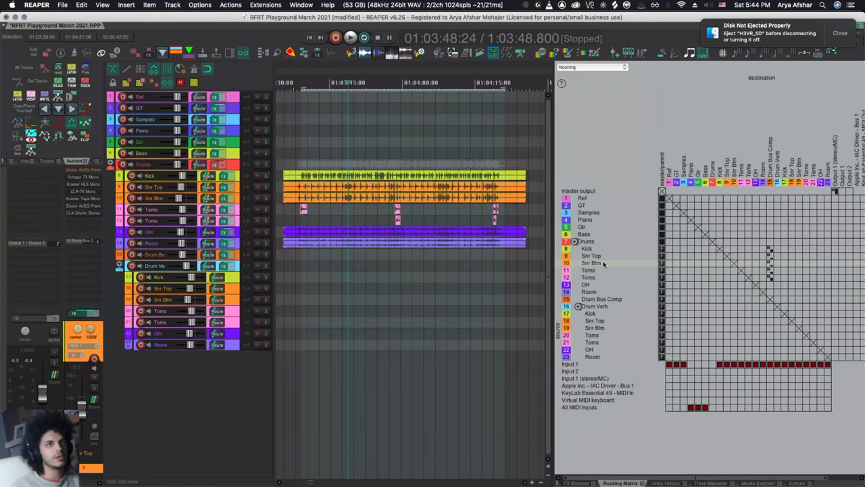
mouse_move(709, 248)
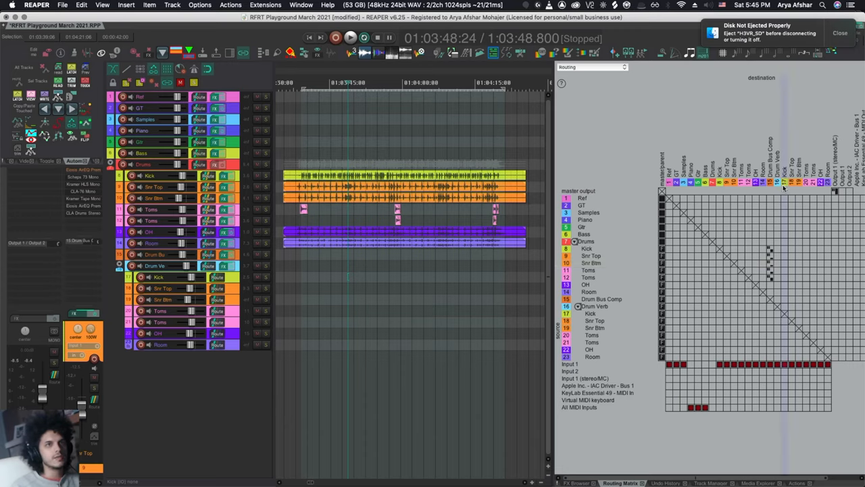
mouse_move(783, 249)
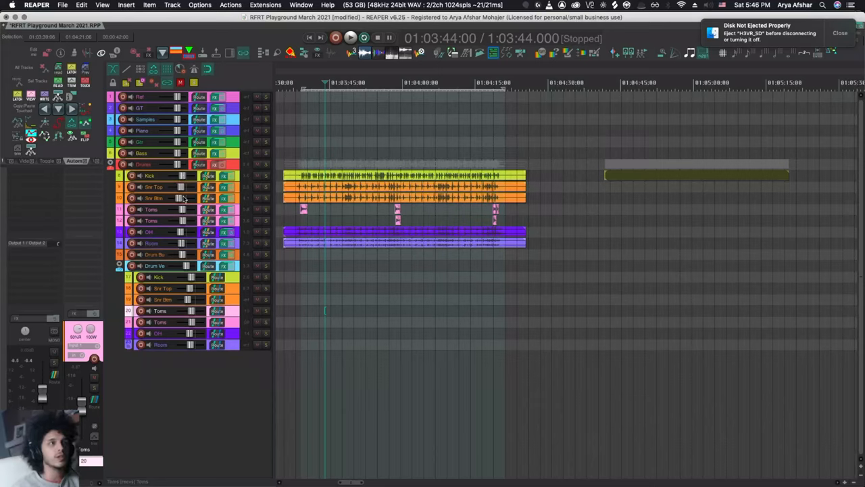
mouse_move(241, 290)
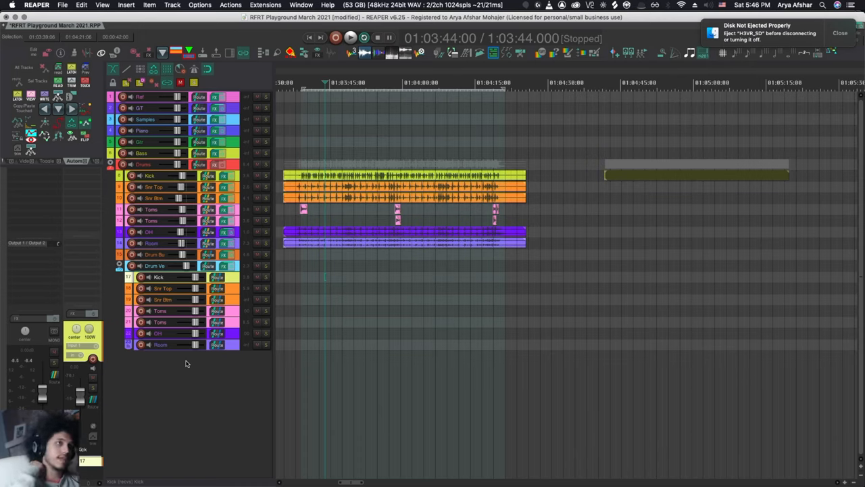
mouse_move(259, 338)
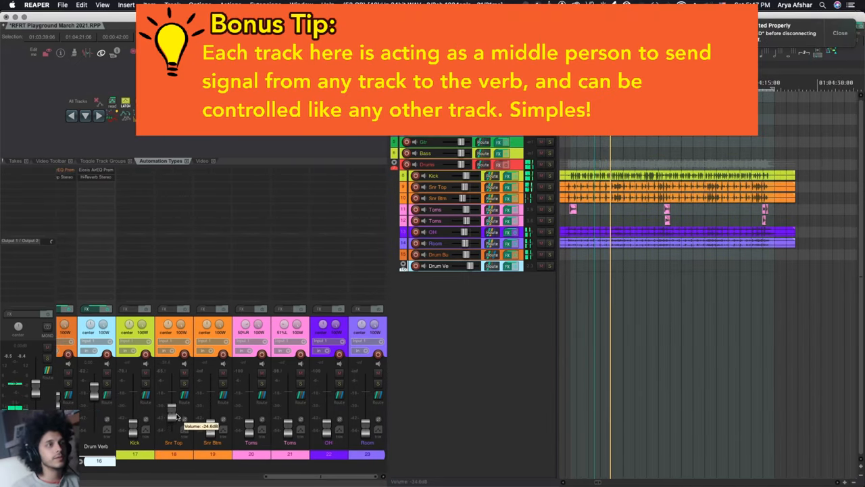
Adjust the Snr Top and Snr Btm shell faders to set their levels into the verb.
drag(173, 408, 174, 426)
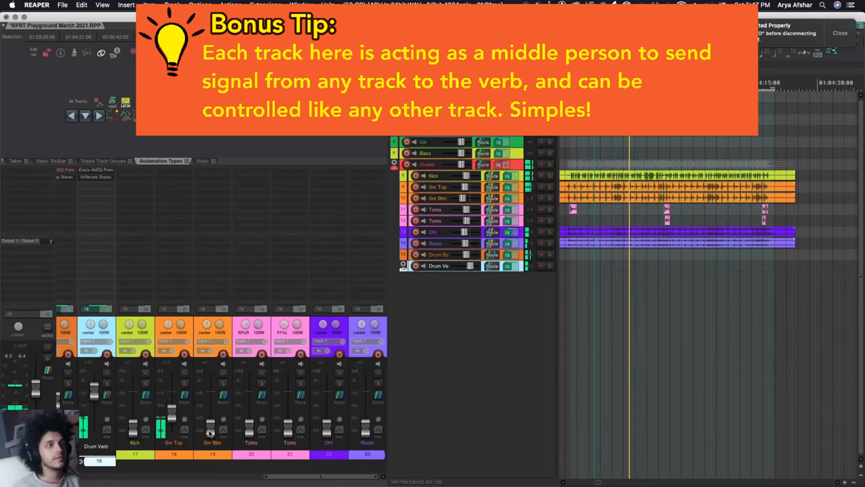
drag(211, 430, 211, 417)
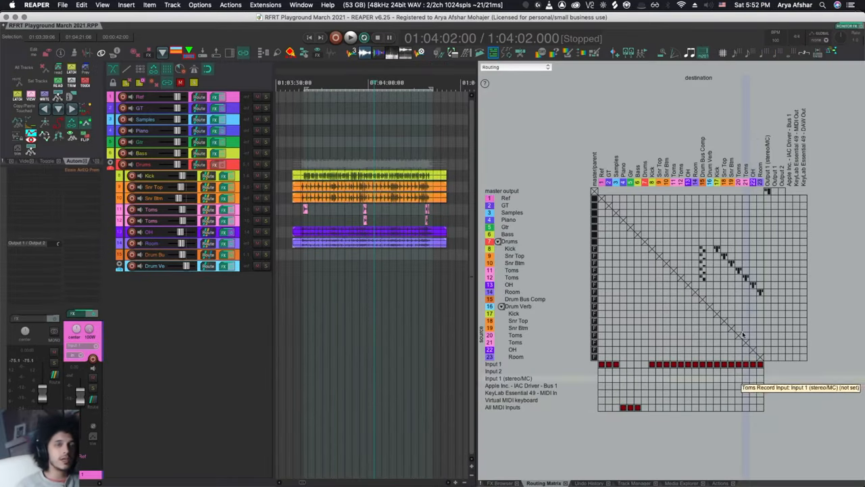
mouse_move(730, 275)
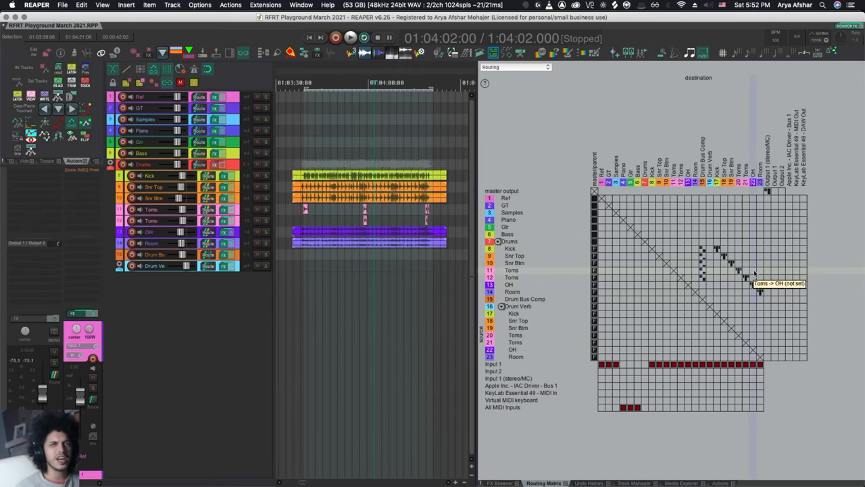
Bring up Preferences over the routing matrix.
click(741, 283)
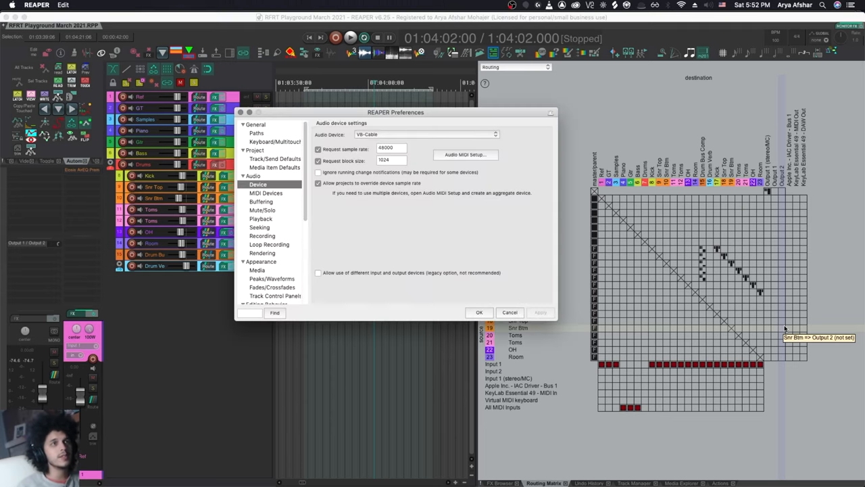
Set the default send mode to Pre-Fader (Post-FX) in Track/Send Defaults.
click(275, 158)
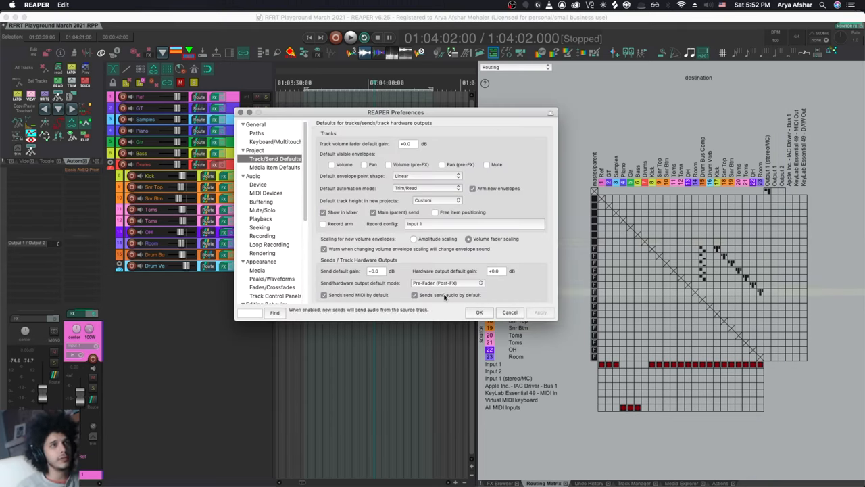
click(447, 282)
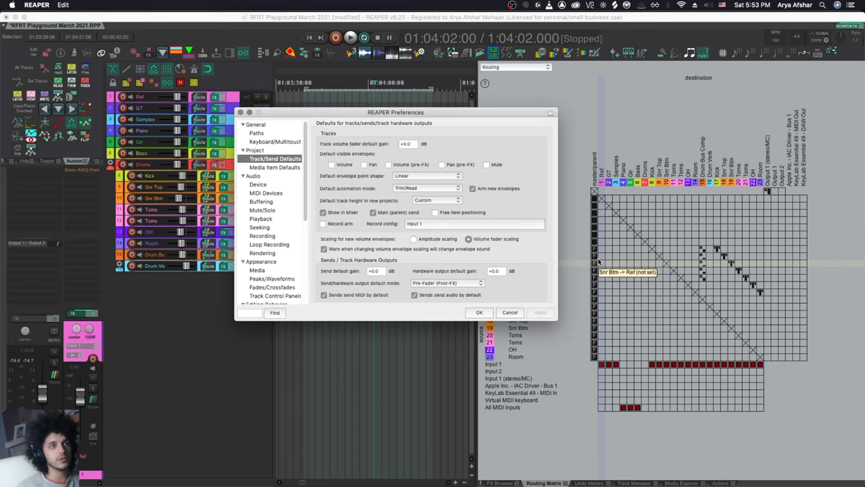
click(446, 282)
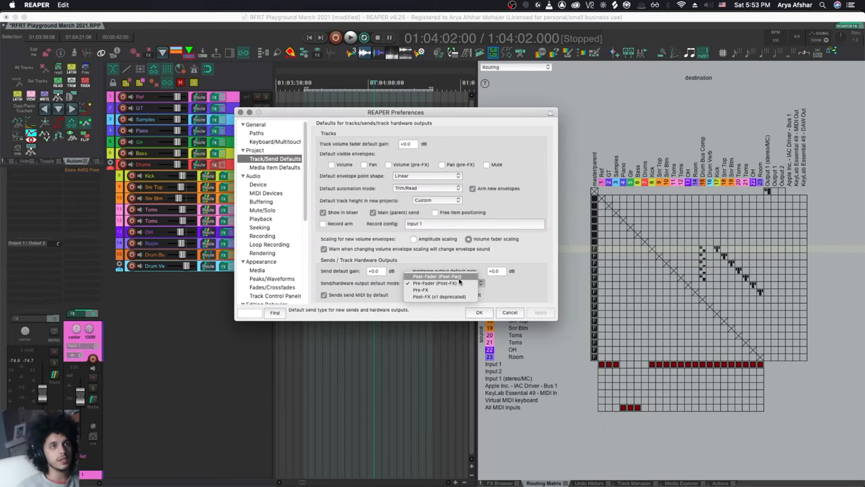
click(510, 312)
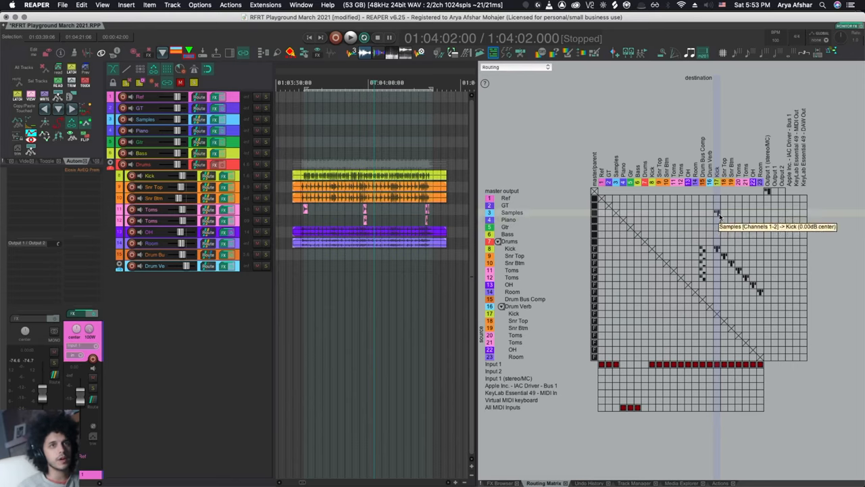
mouse_move(725, 228)
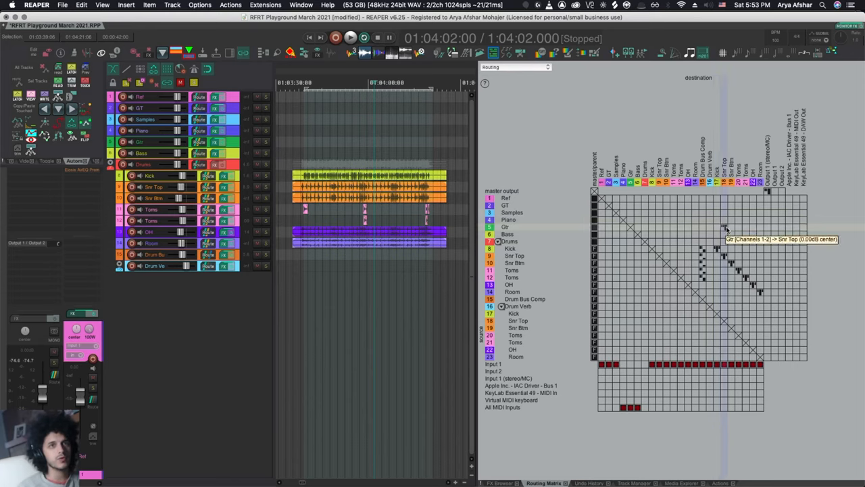
mouse_move(750, 300)
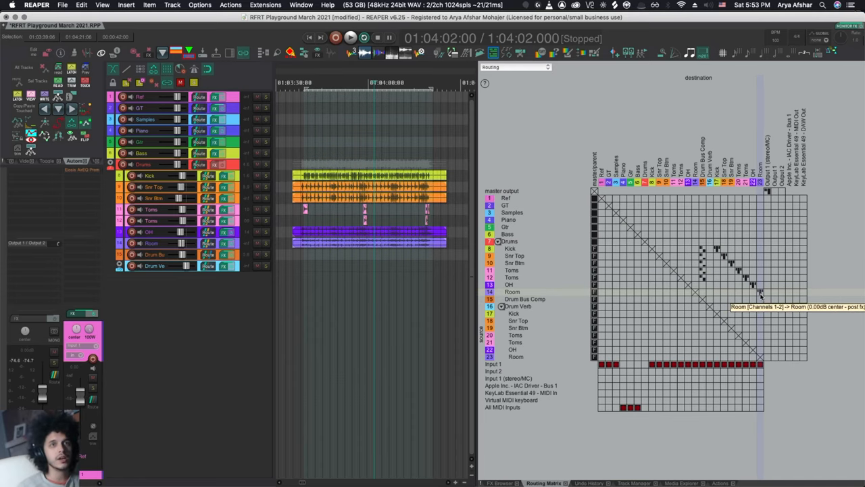
mouse_move(730, 227)
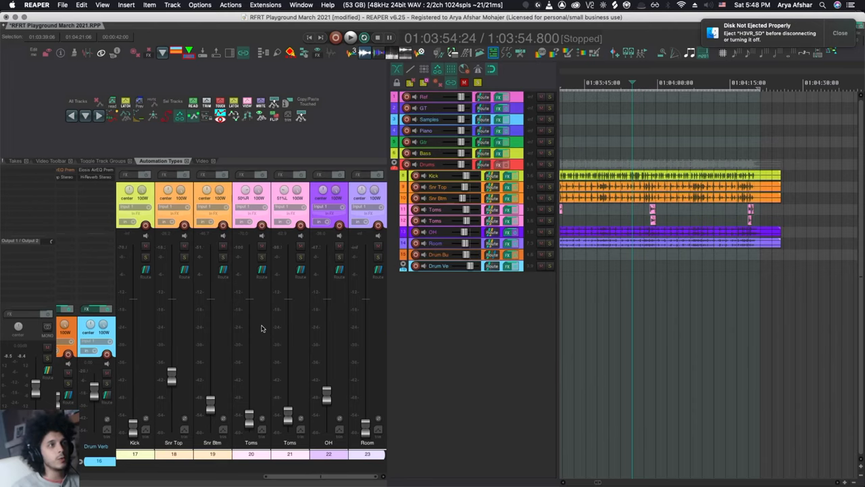
mouse_move(181, 422)
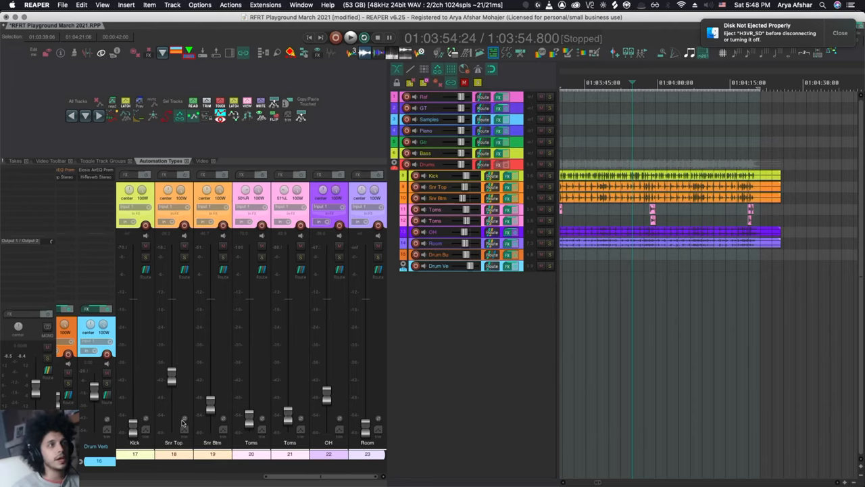